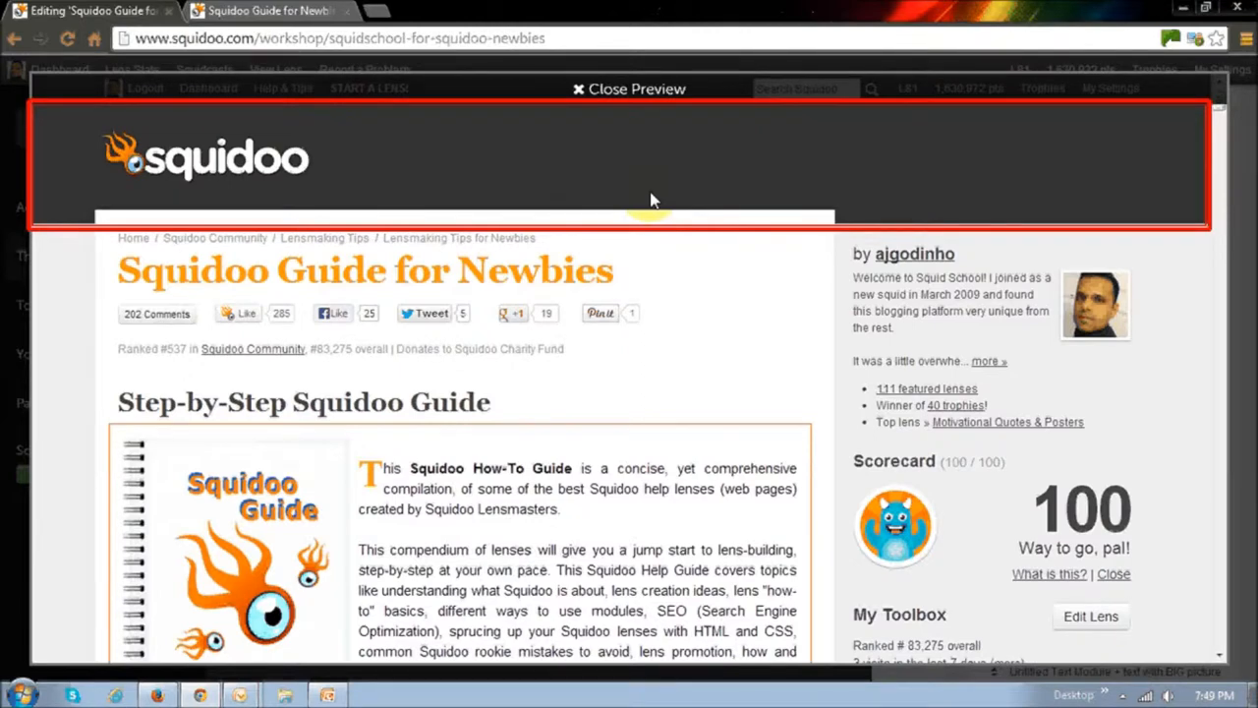
mouse_move(1149, 397)
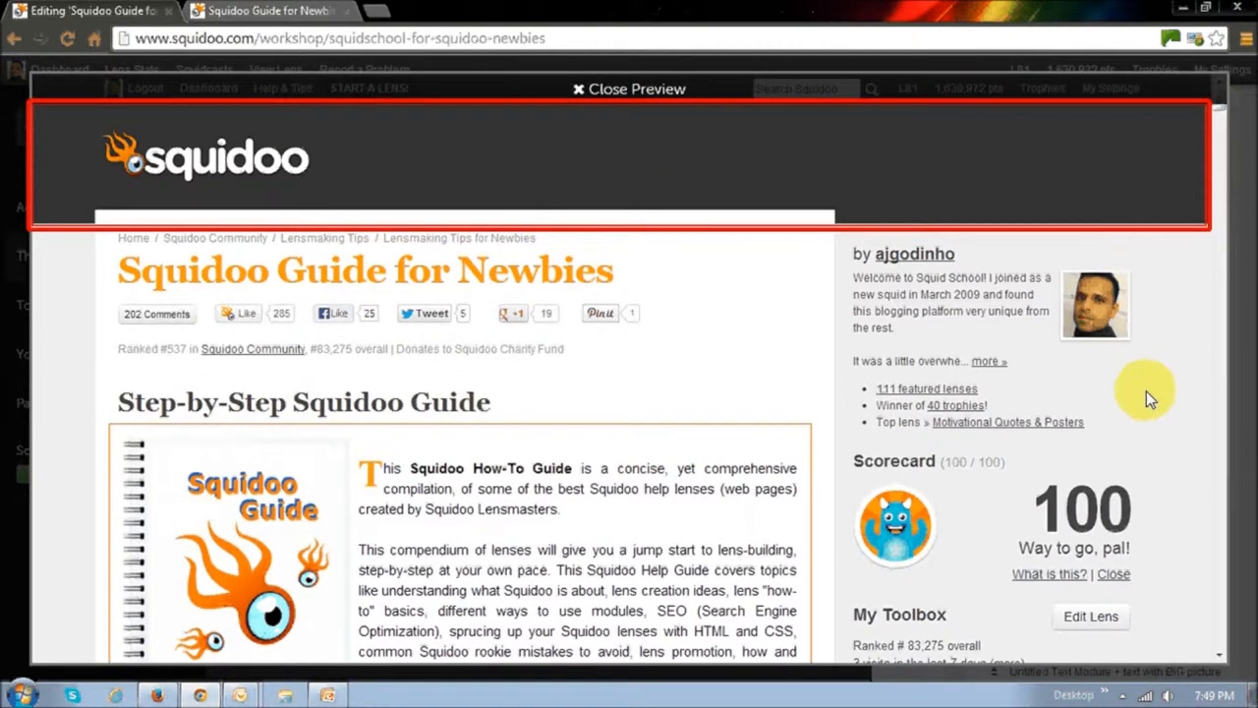
mouse_move(437, 285)
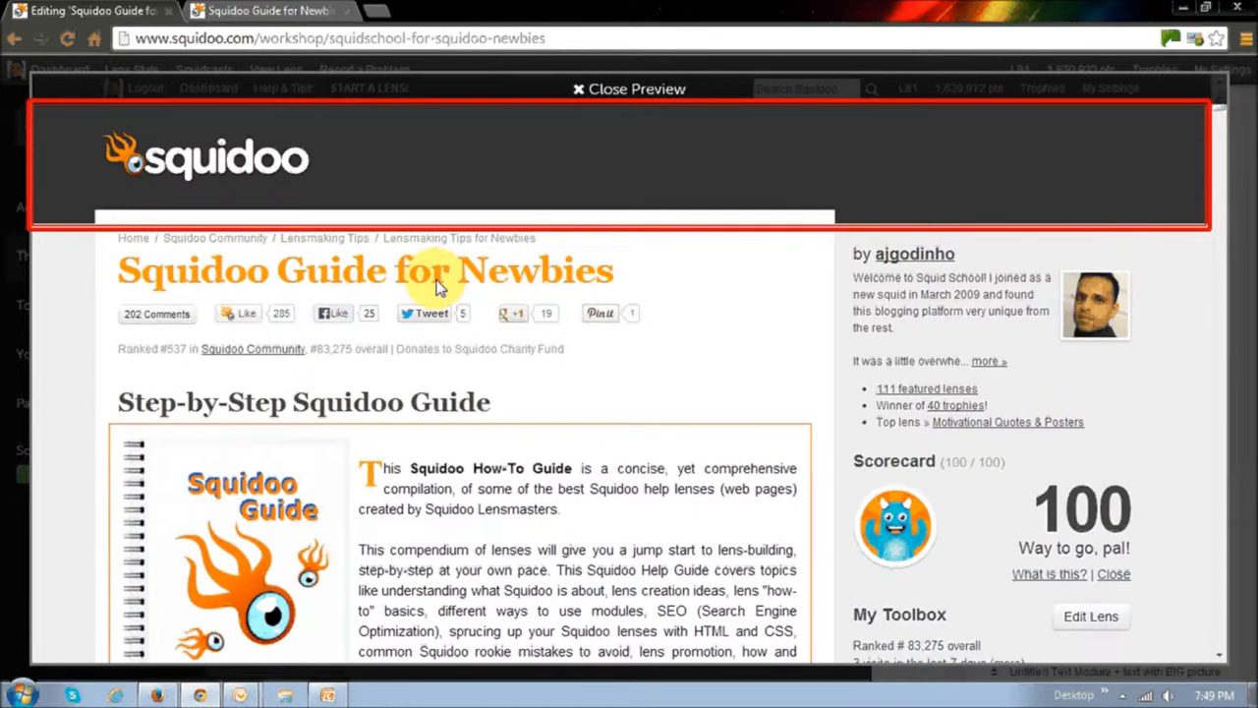
mouse_move(484, 287)
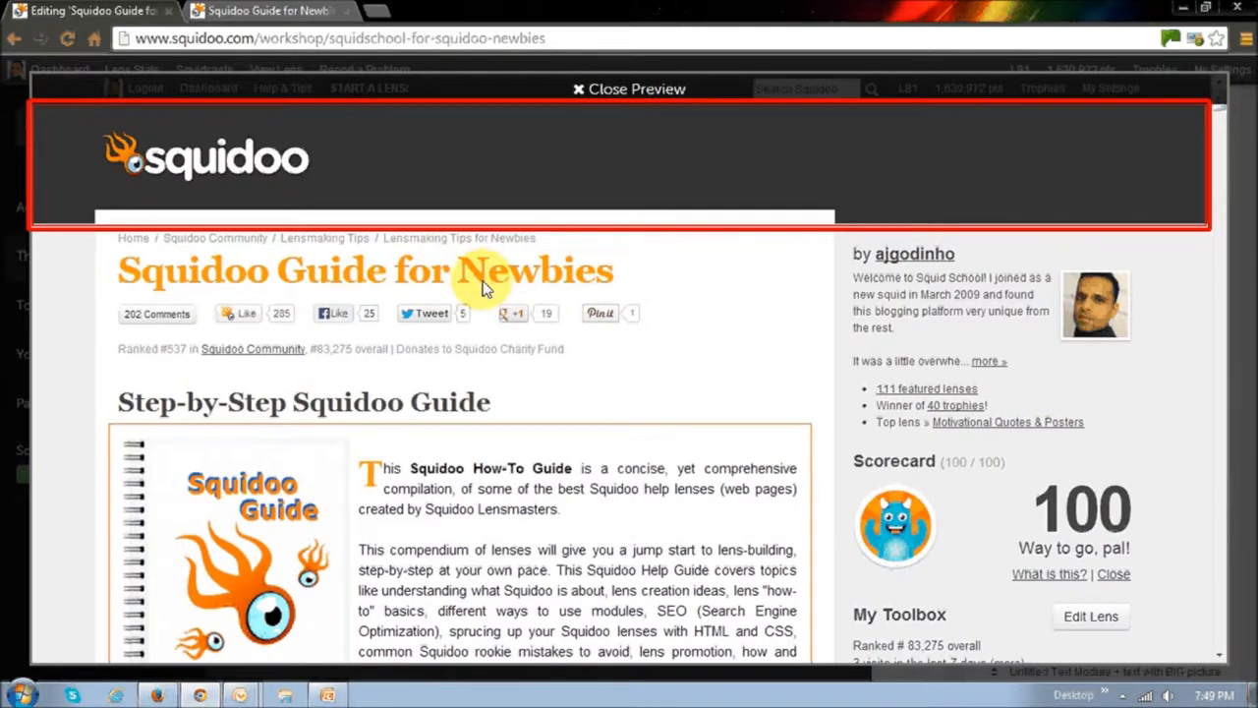
mouse_move(552, 280)
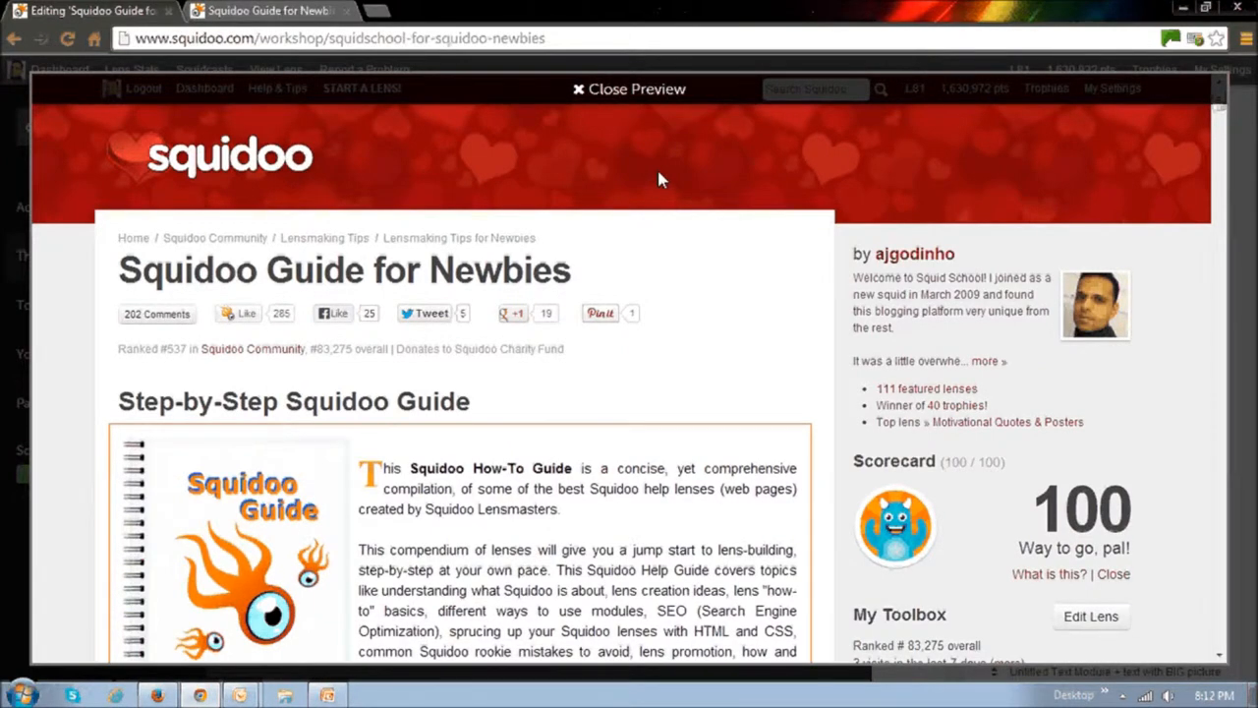
- Close the hearts theme preview and return to the 'Squidoo Guide for Newbies' editor
click(628, 88)
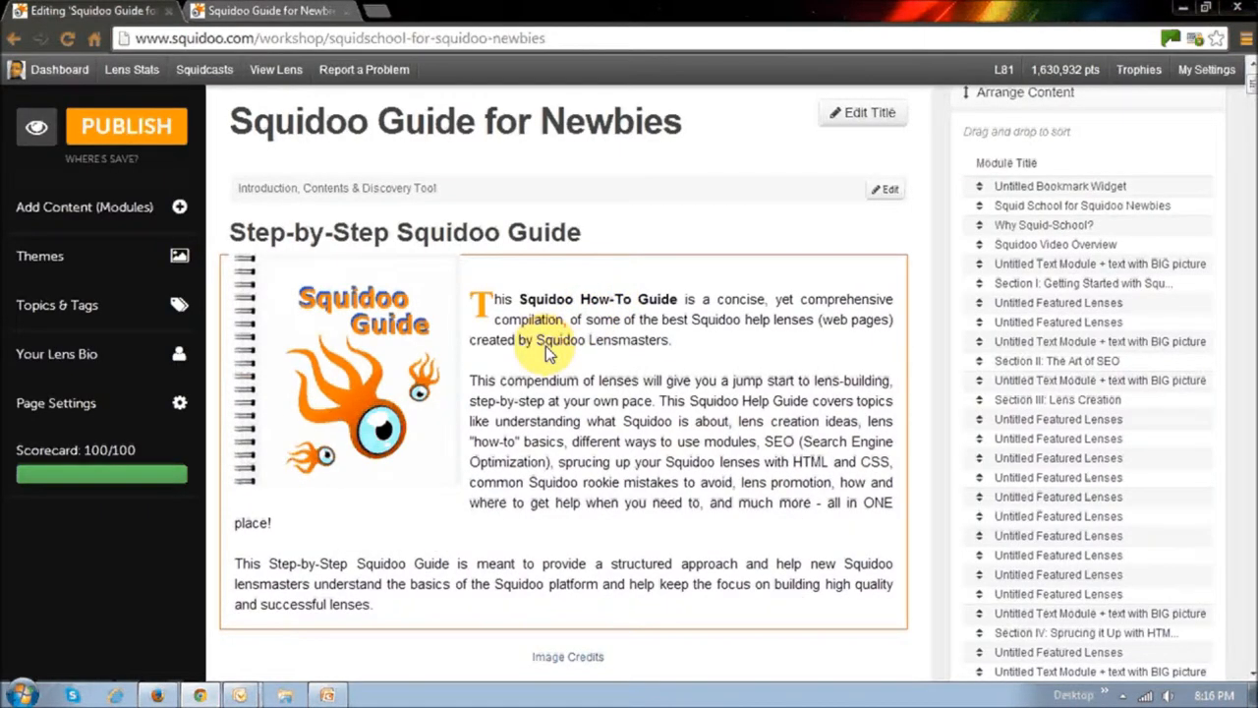
mouse_move(136, 374)
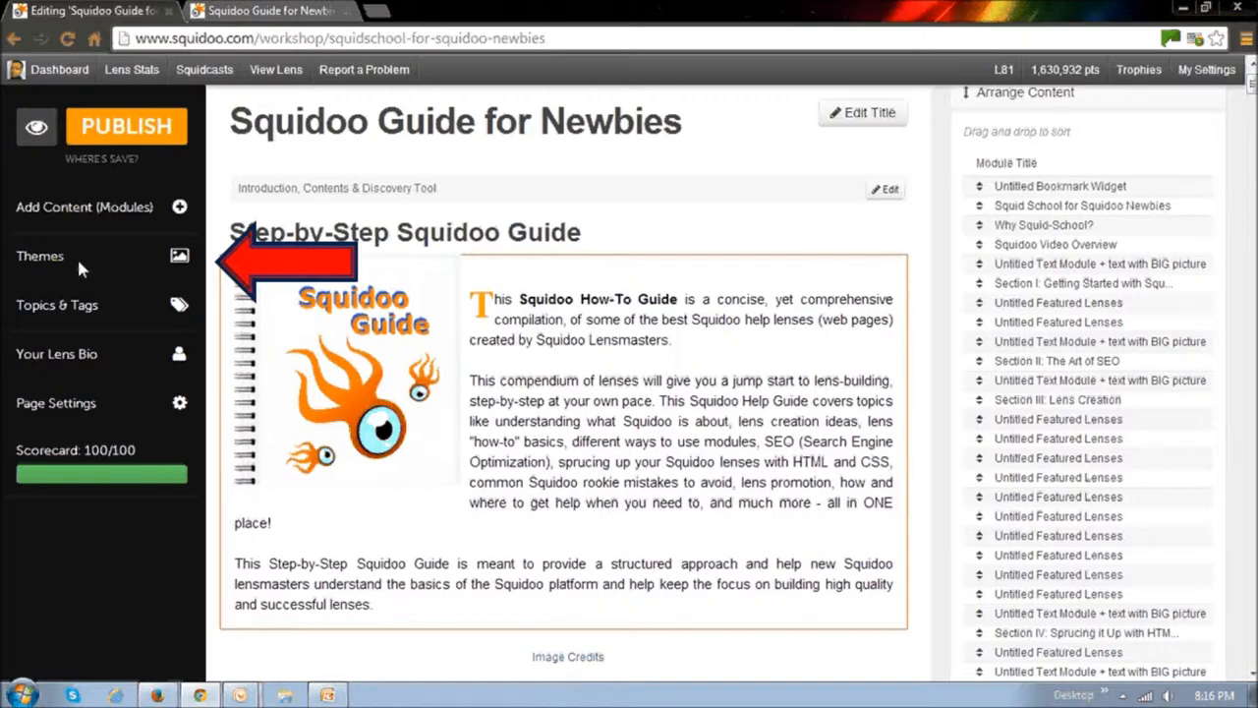
- Open the Themes gallery and scroll down to The Professor theme
click(41, 255)
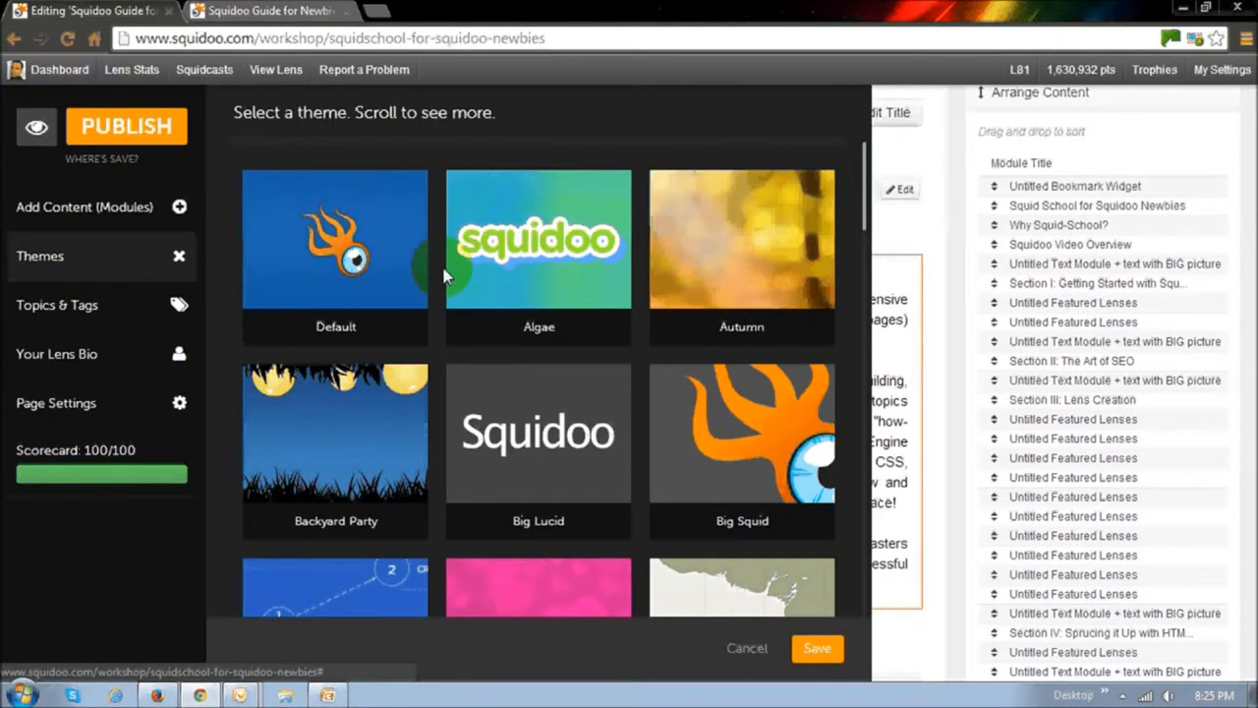
mouse_move(597, 283)
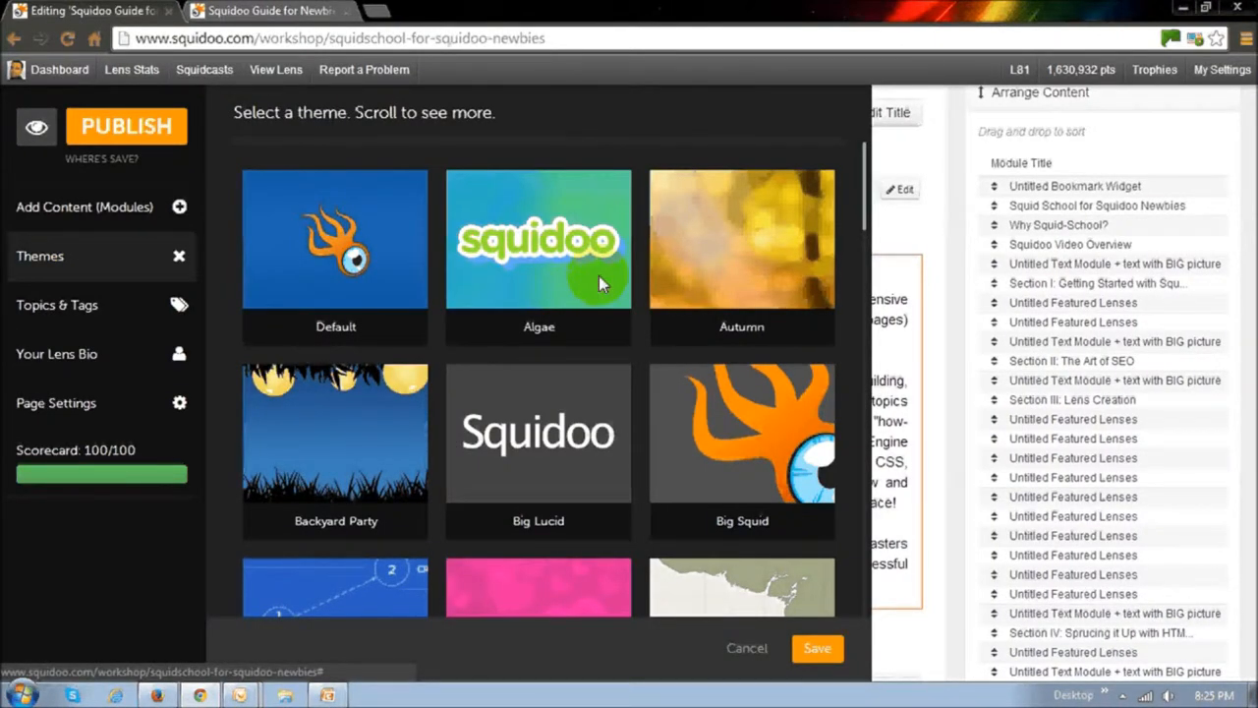
mouse_move(676, 464)
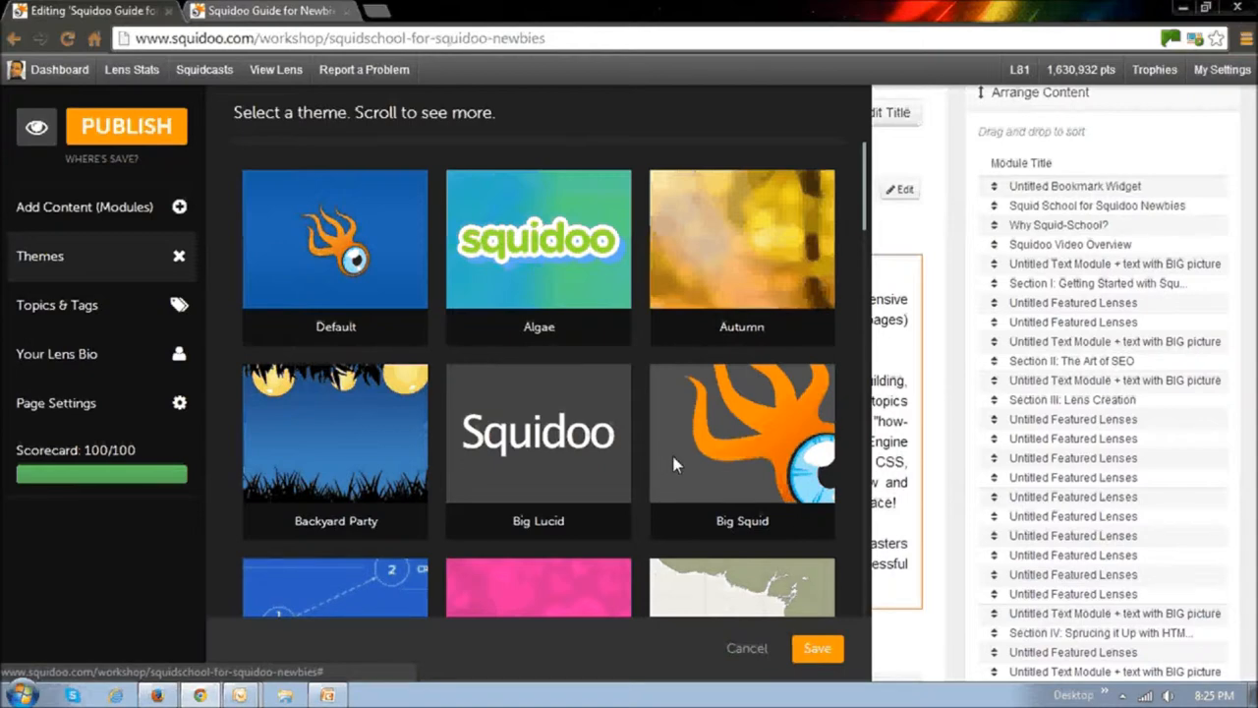
scroll(down, 3)
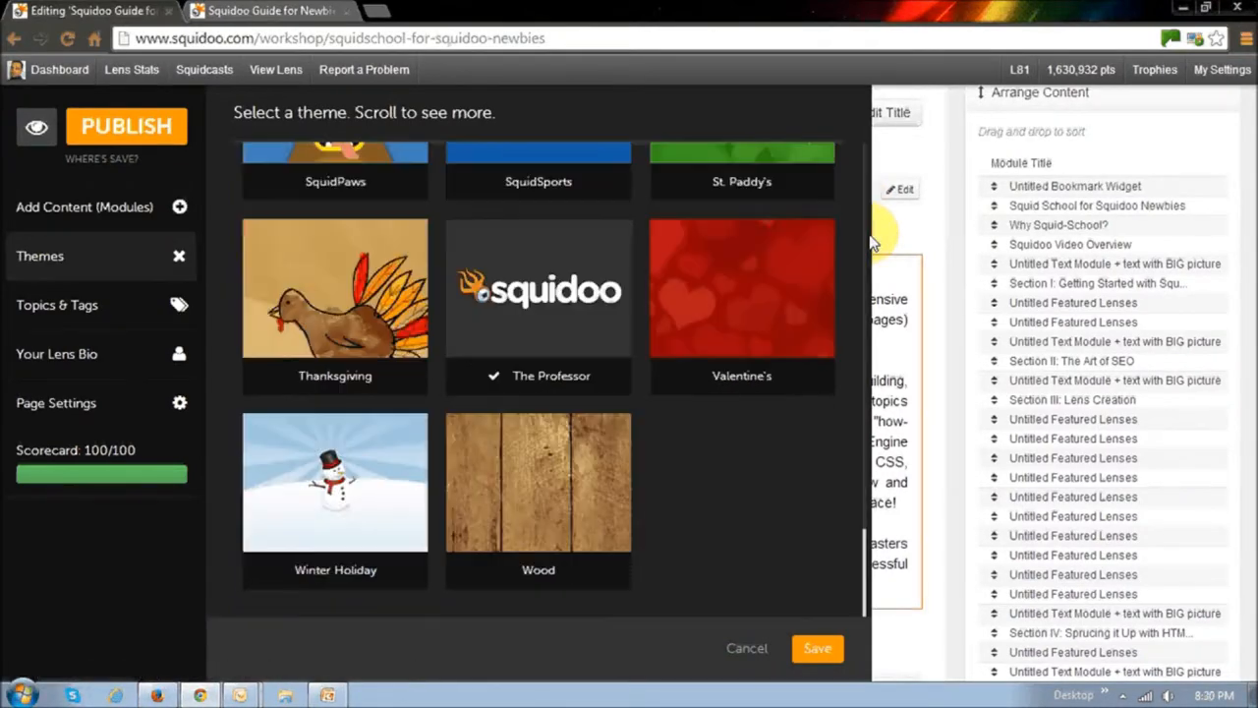
mouse_move(843, 359)
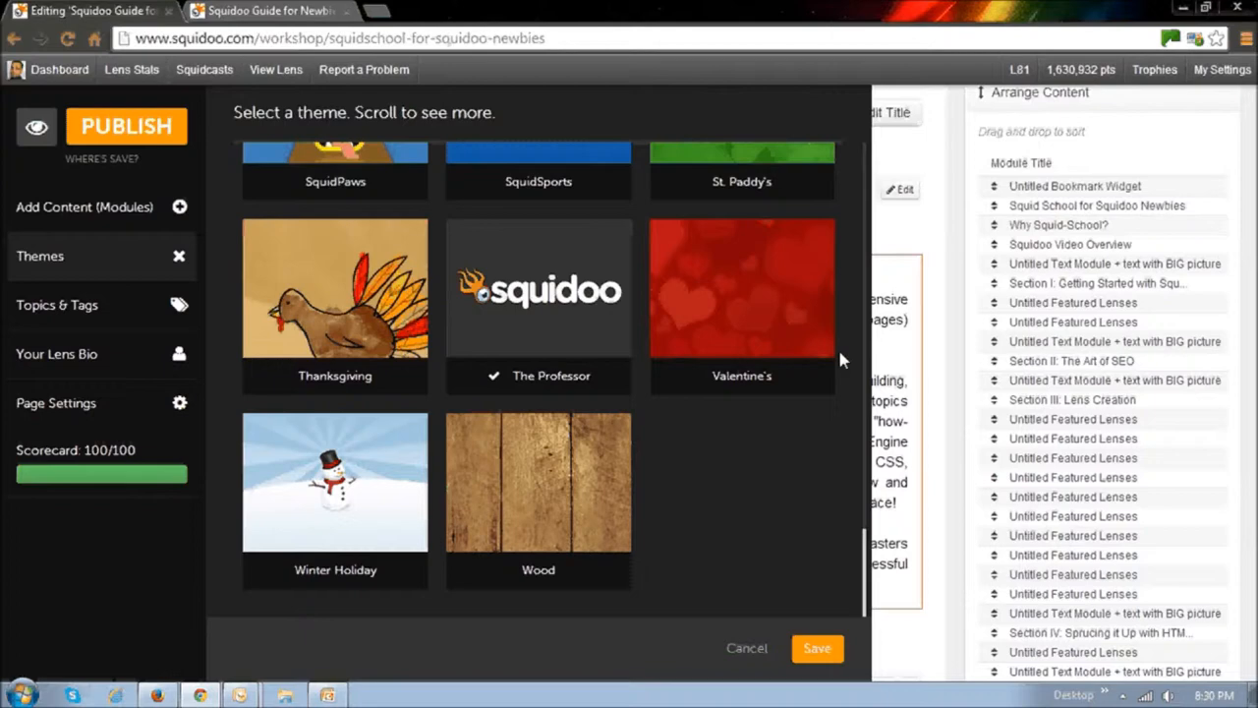
click(538, 376)
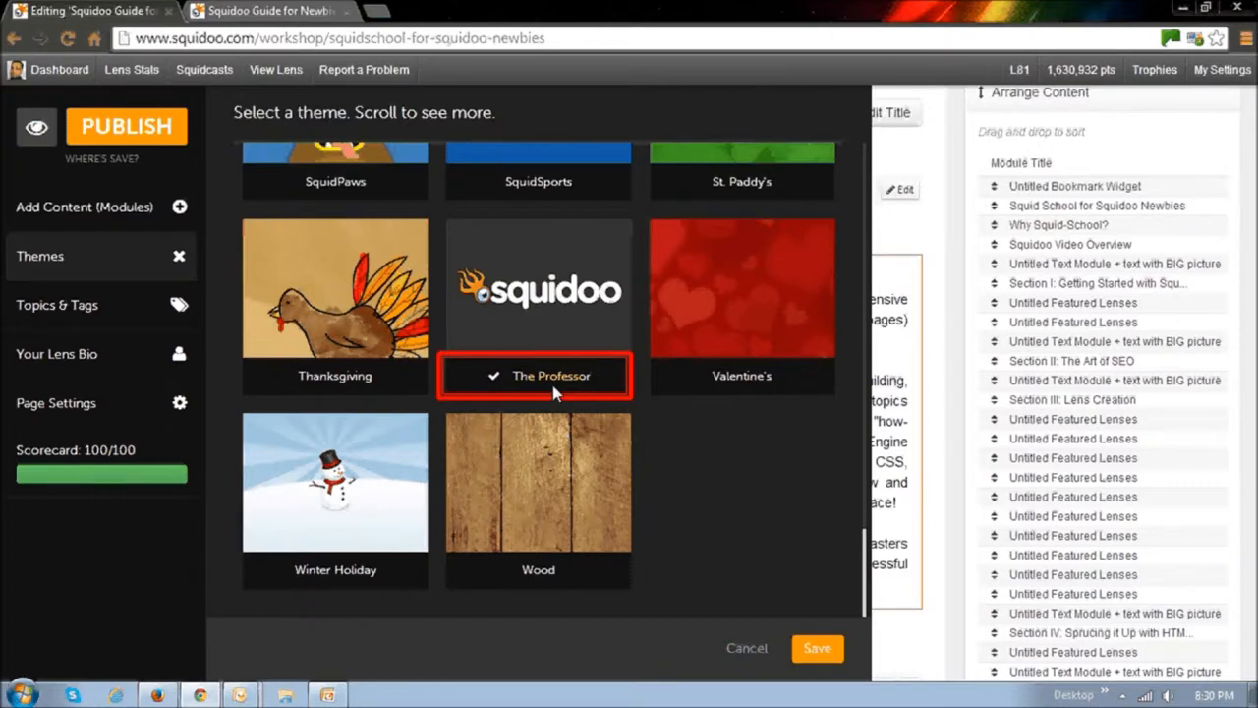
mouse_move(514, 391)
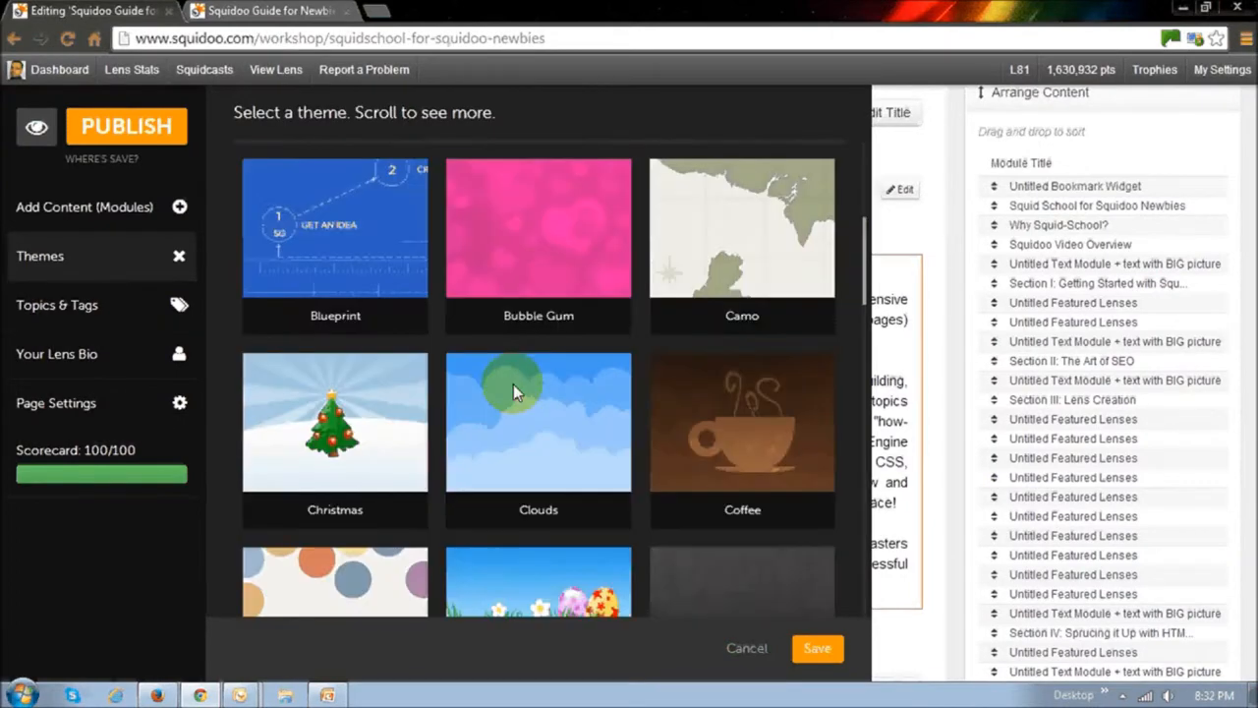
mouse_move(359, 273)
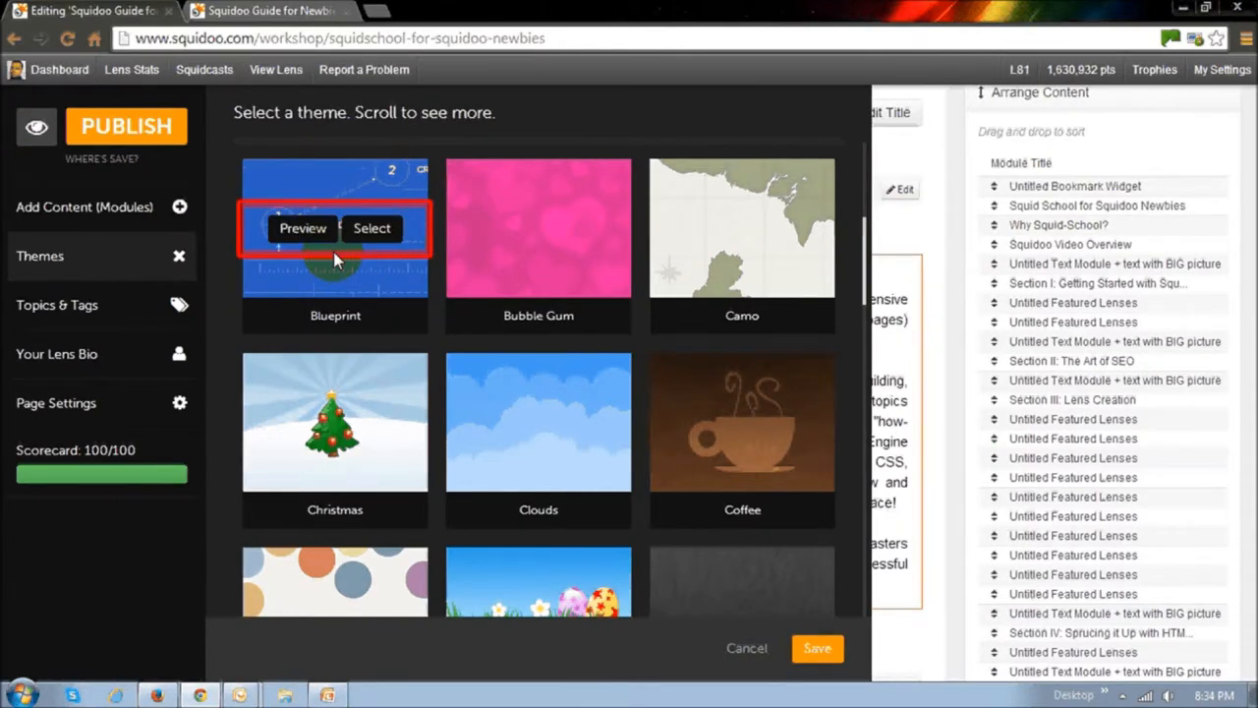
- Preview the lens using the Blueprint theme tile
click(301, 227)
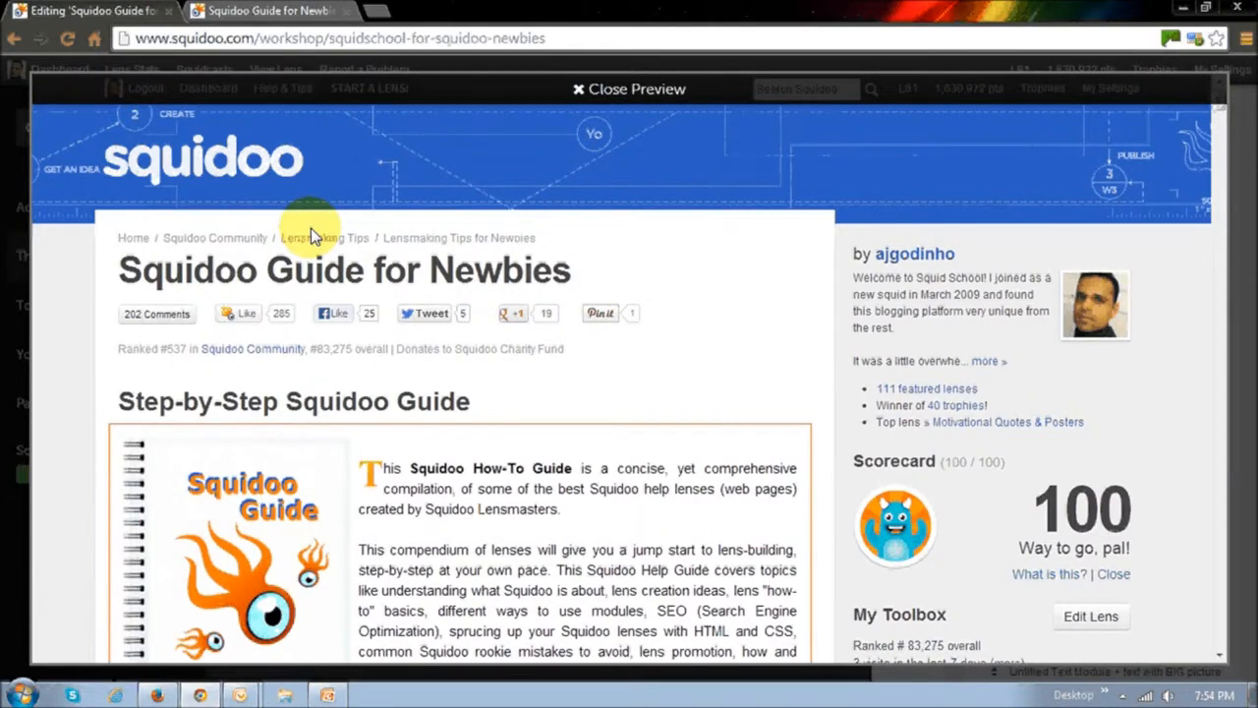
mouse_move(656, 295)
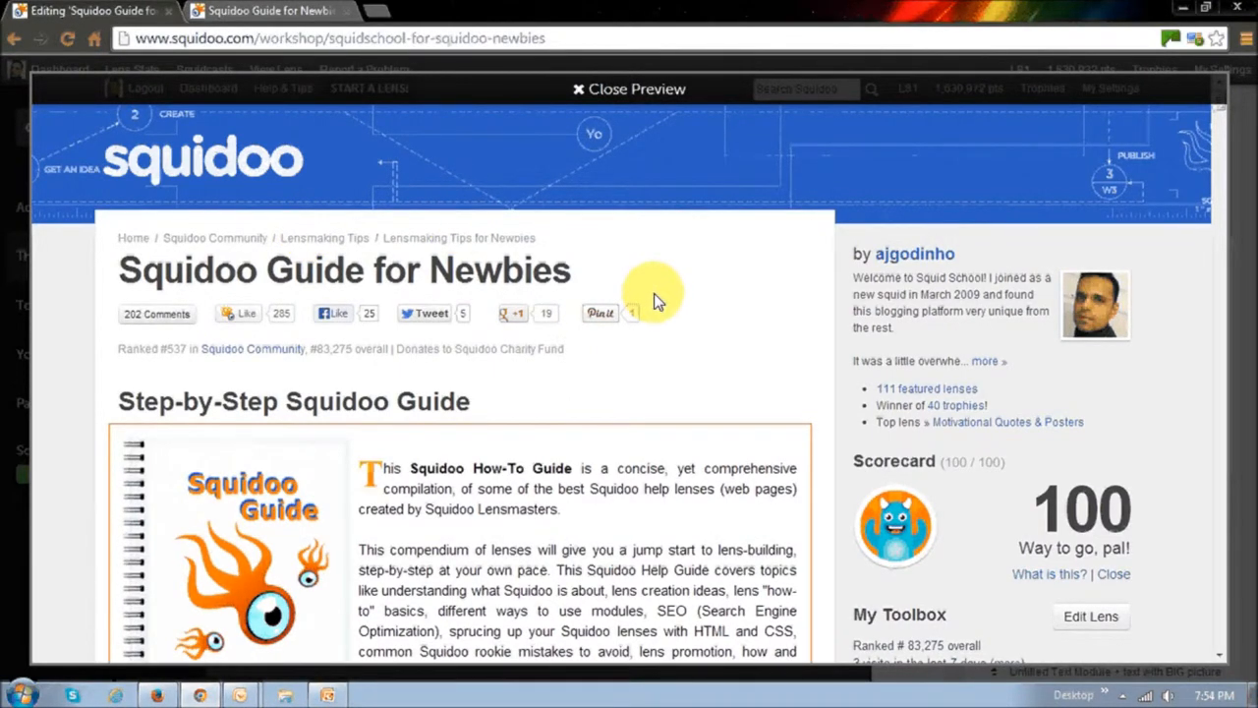